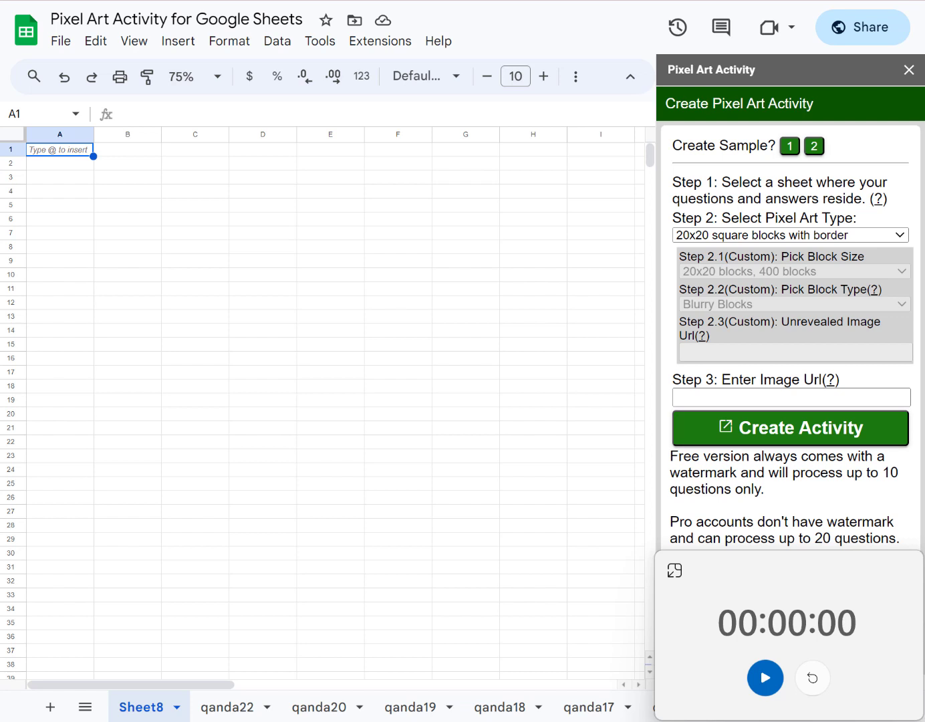
mouse_move(764, 677)
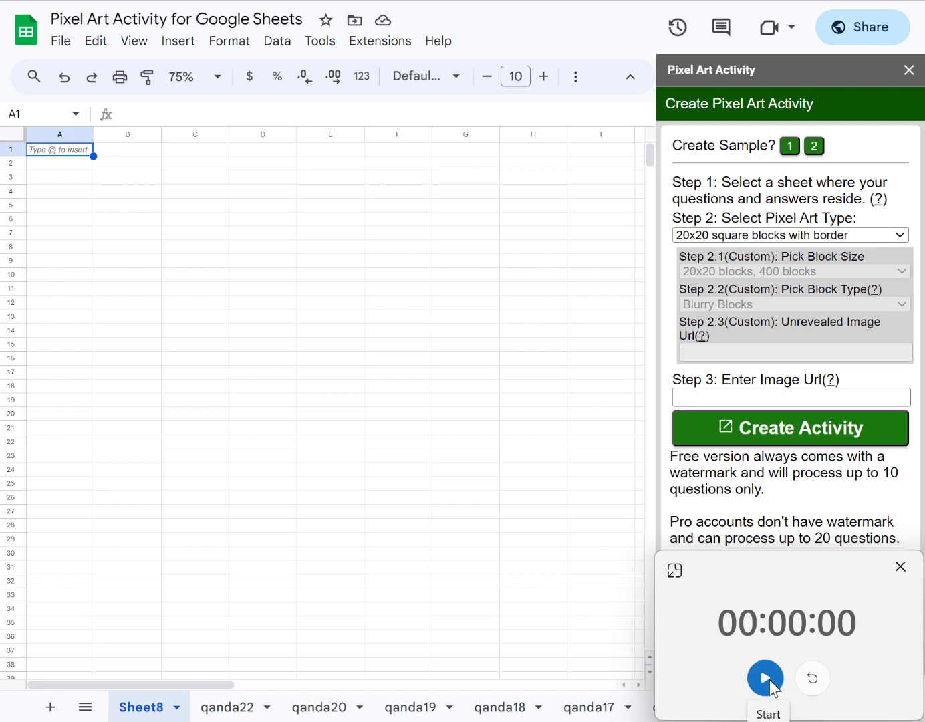
Enter the first addition question '1 + 1' in column A of Sheet8
click(764, 676)
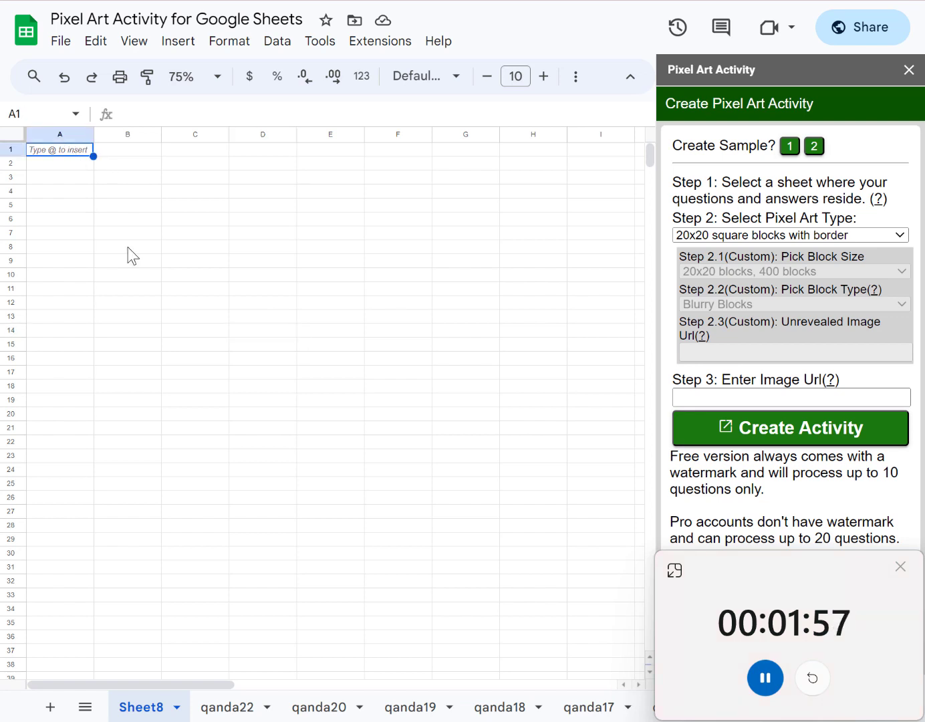
text(1 + 1)
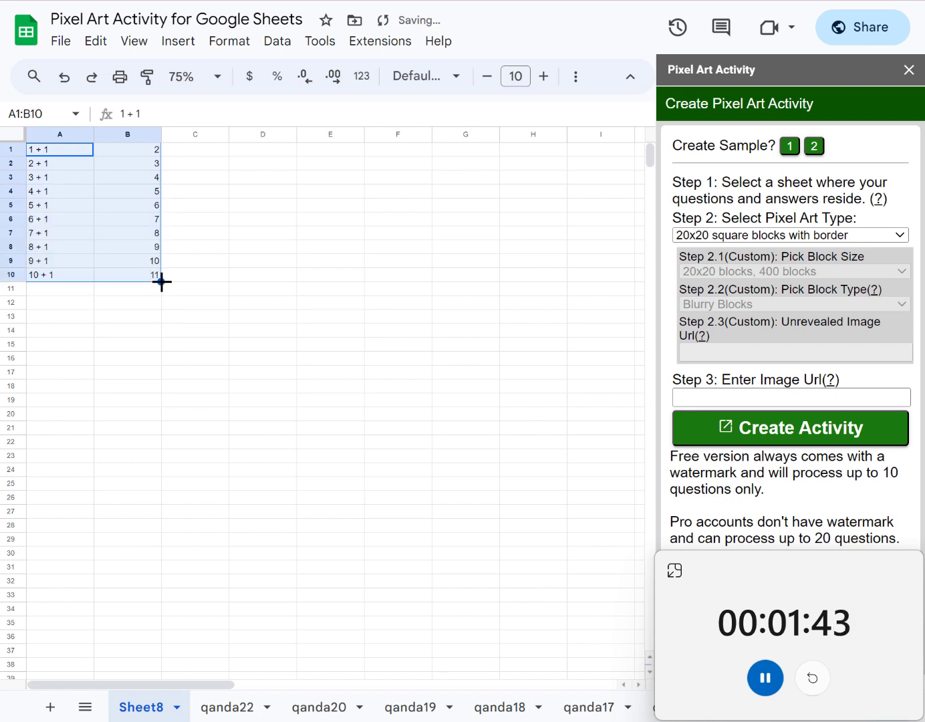
Enter the Drive image link in Step 3 and launch Create Activity
click(262, 315)
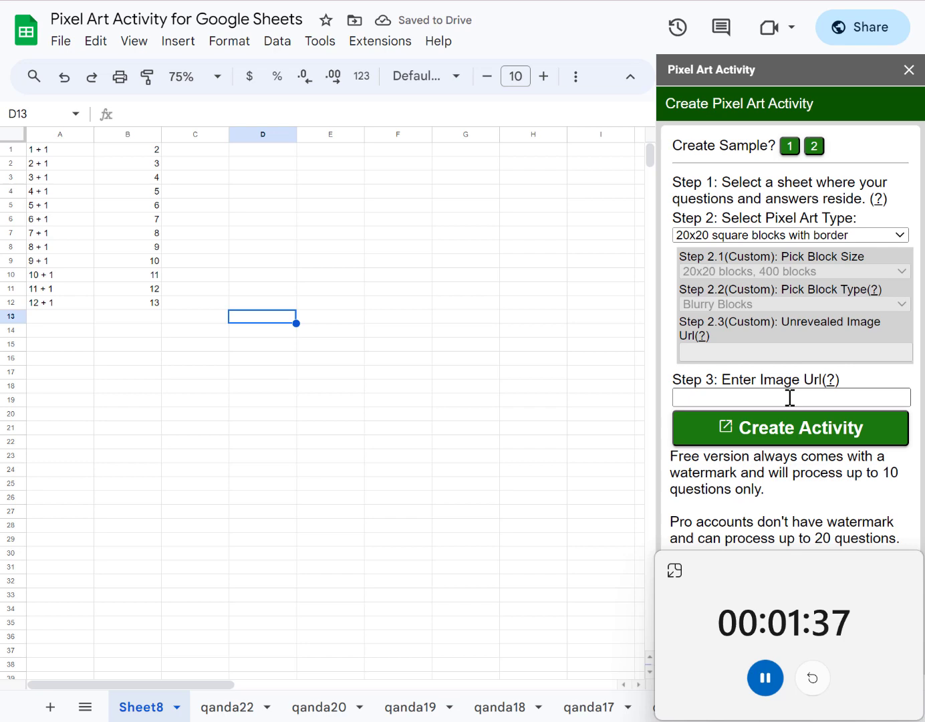
text(https://drive.google.com/file/d/1_bXQwgx4ql)
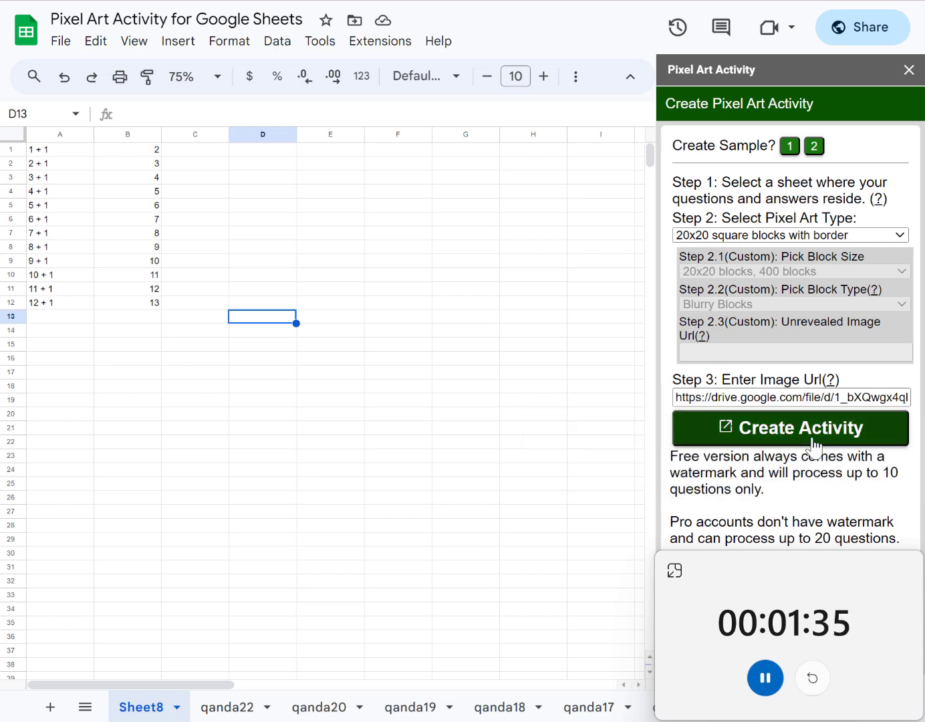
click(799, 427)
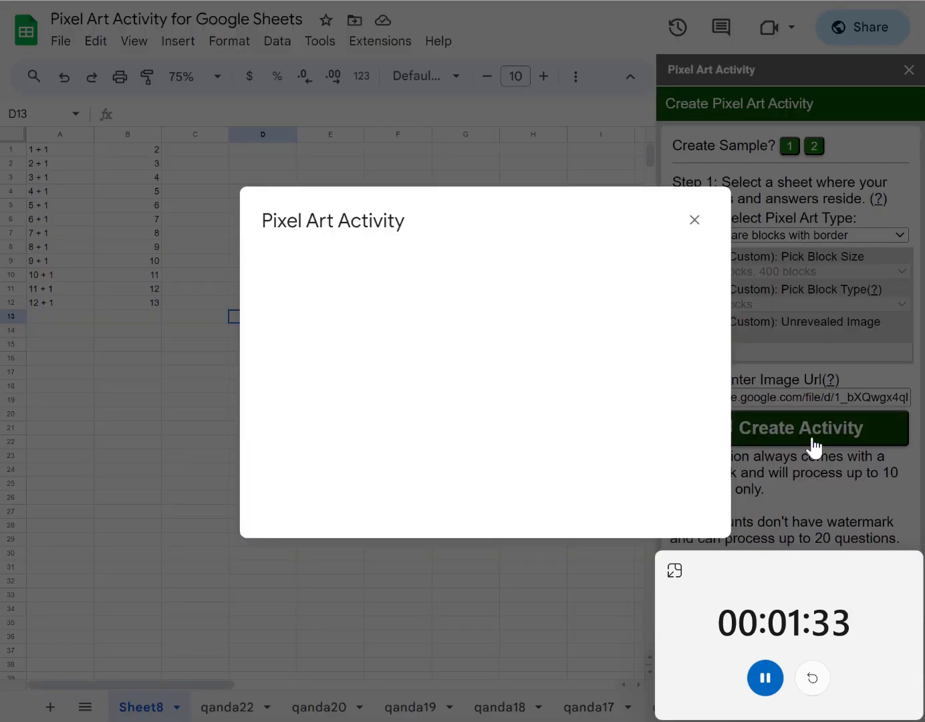
Wait for processing, then dismiss the 'All Done!' dialog and sidebar to reveal Sheet80
click(799, 427)
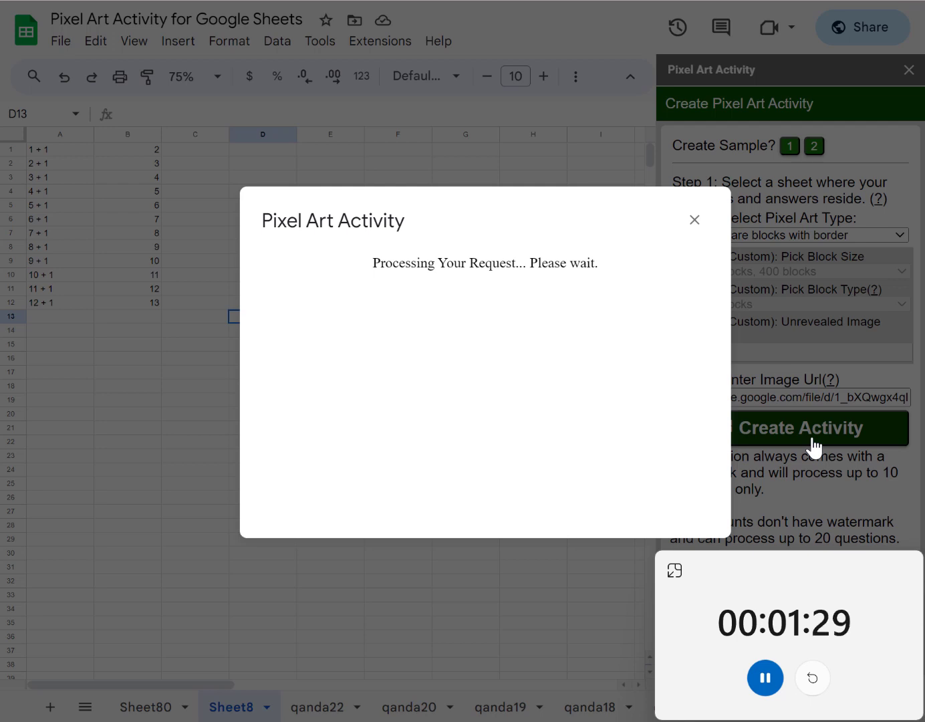
mouse_move(840, 708)
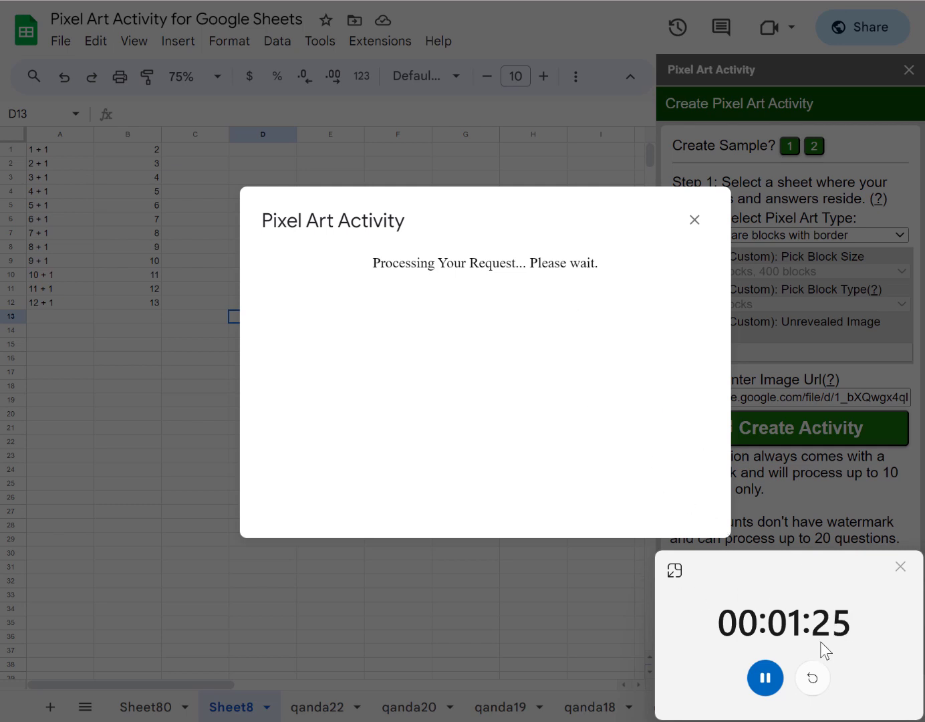
mouse_move(883, 639)
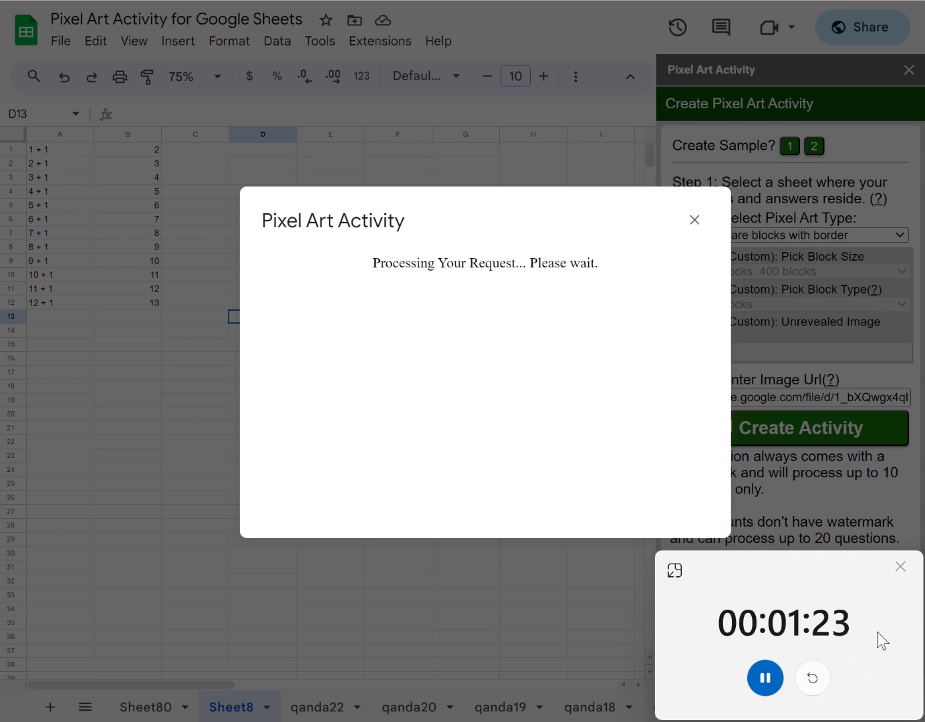
mouse_move(663, 530)
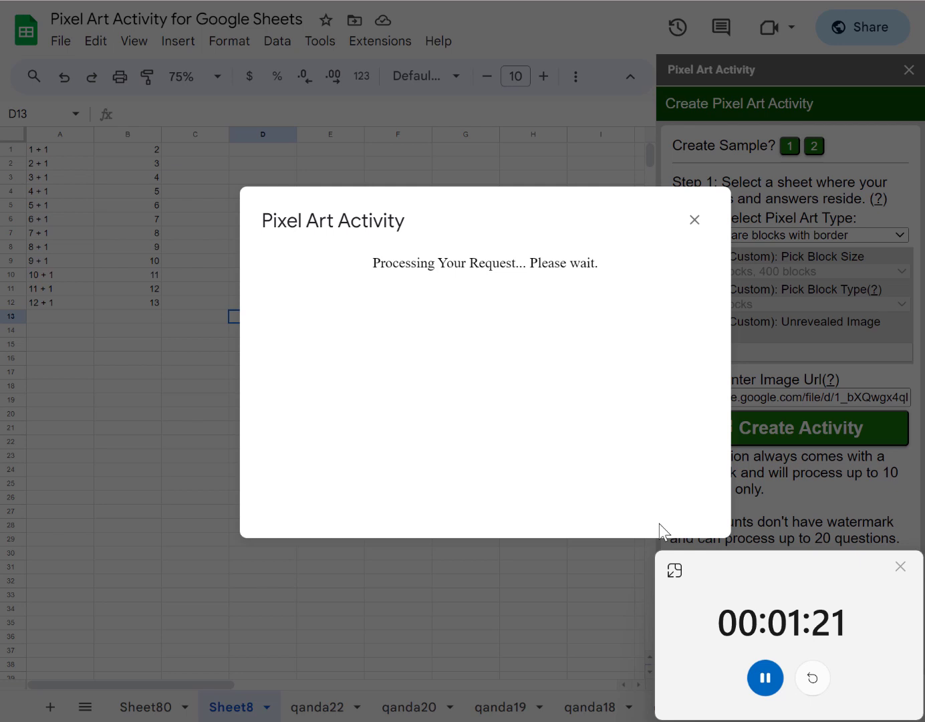
mouse_move(681, 403)
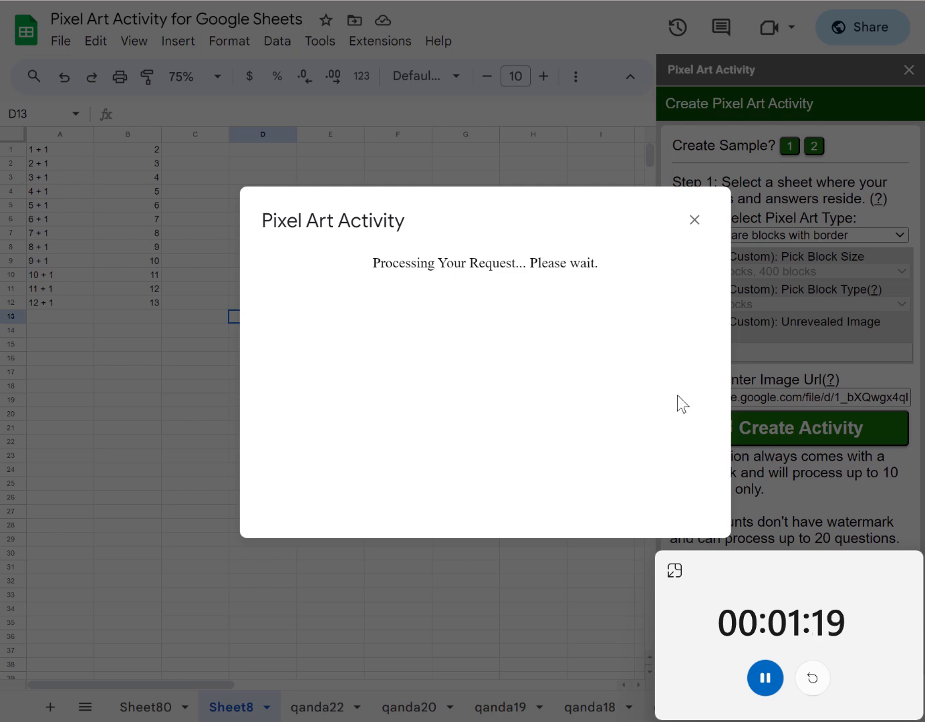
mouse_move(572, 273)
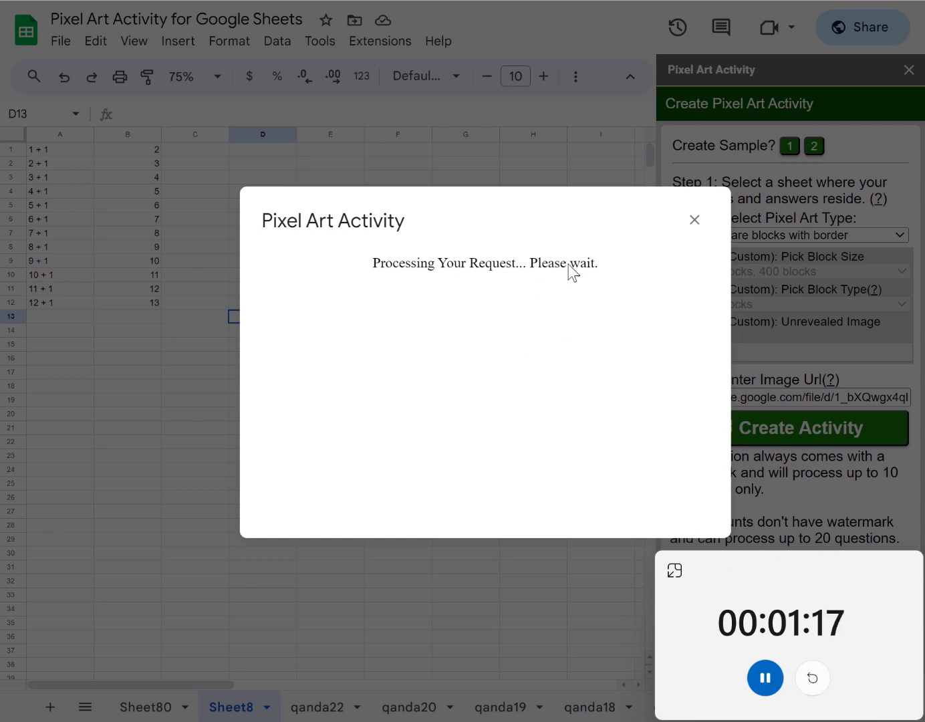
mouse_move(671, 452)
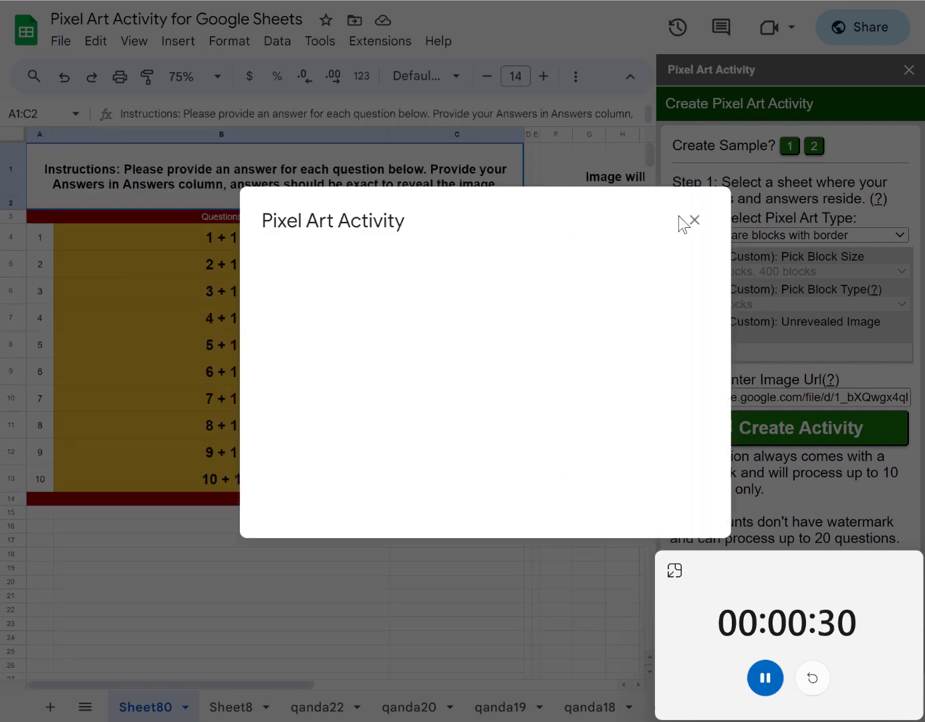
click(788, 427)
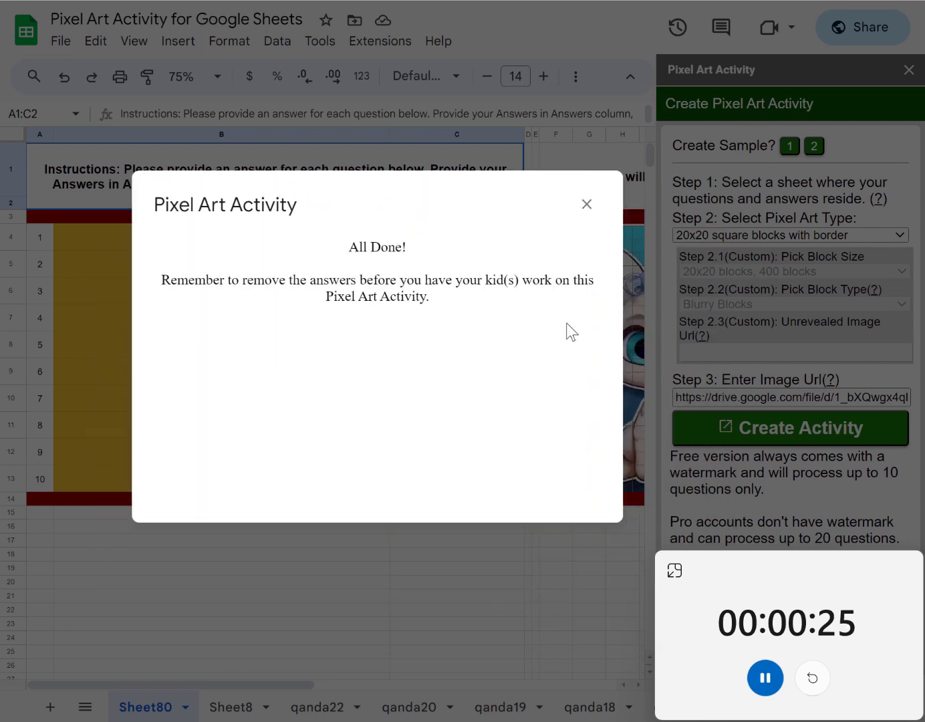
click(585, 203)
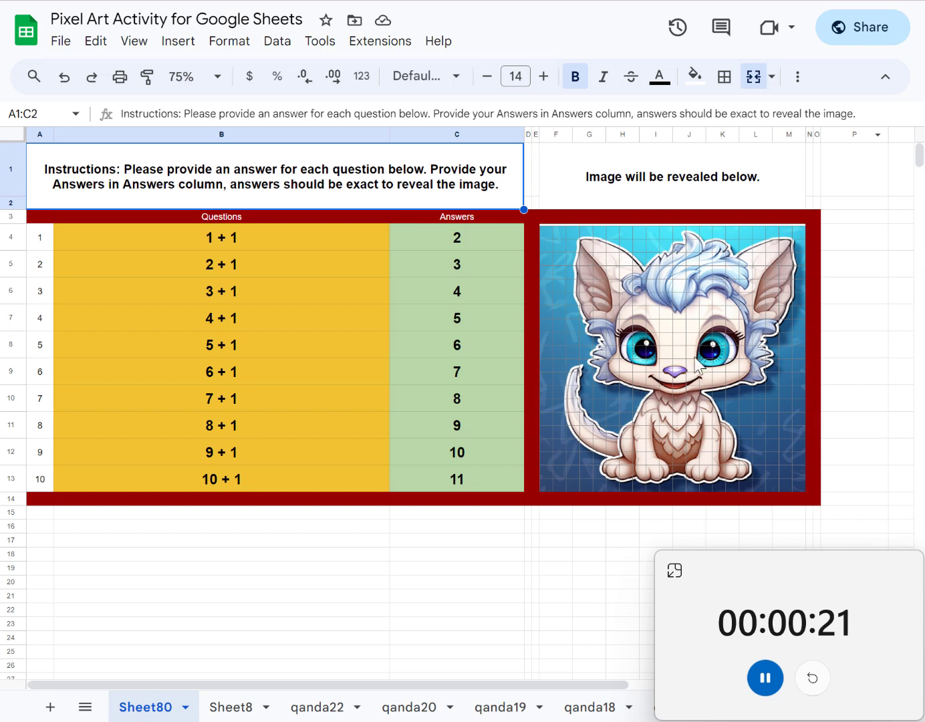
Clear the answer cells C4:C13 on Sheet80, blanking the picture area
click(457, 479)
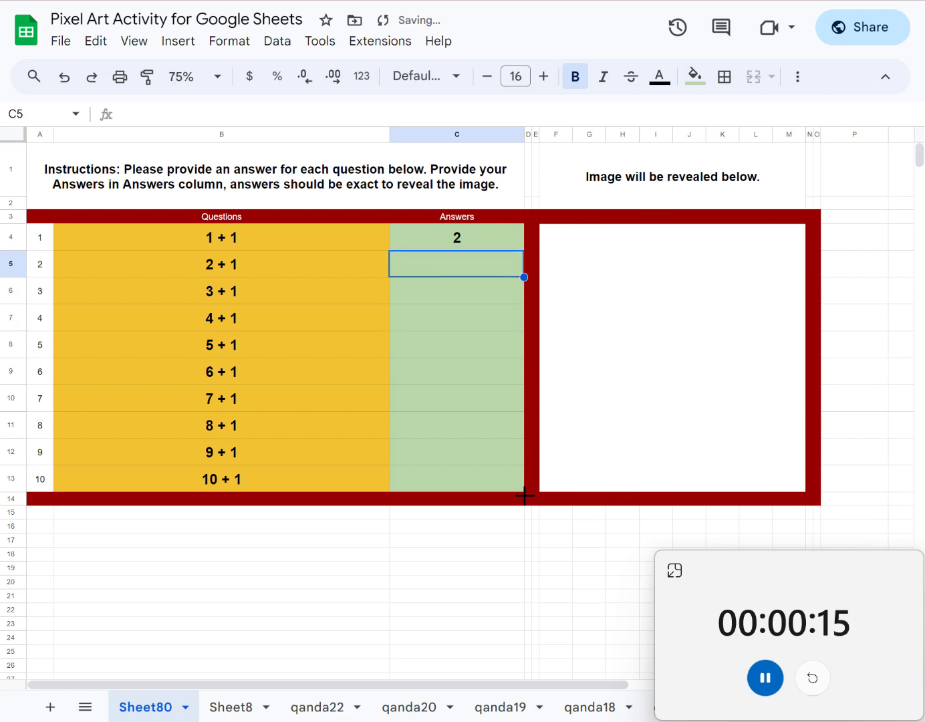
click(457, 238)
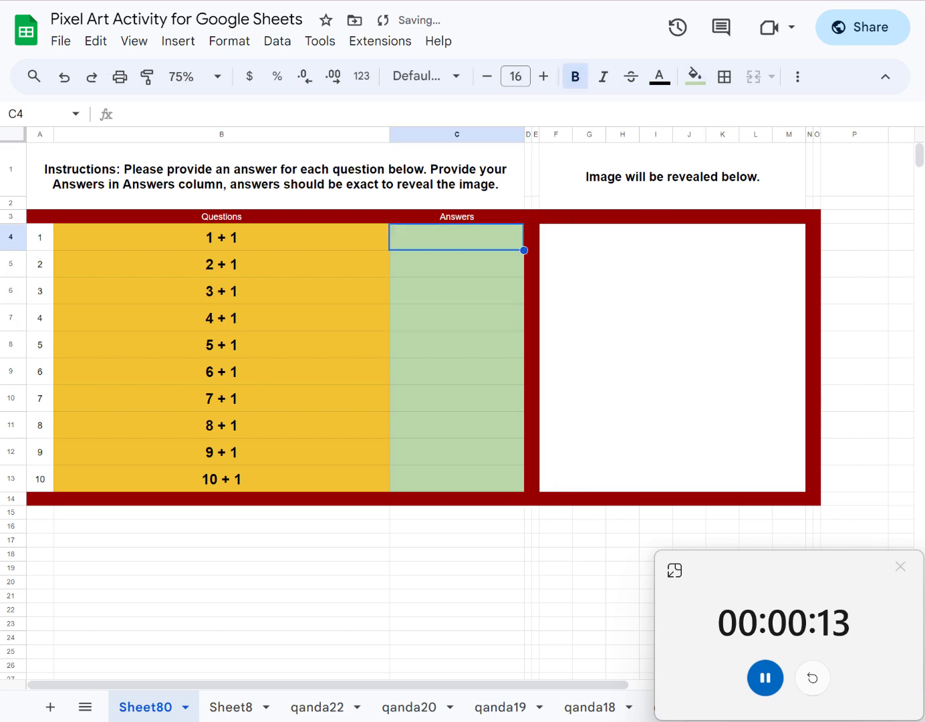